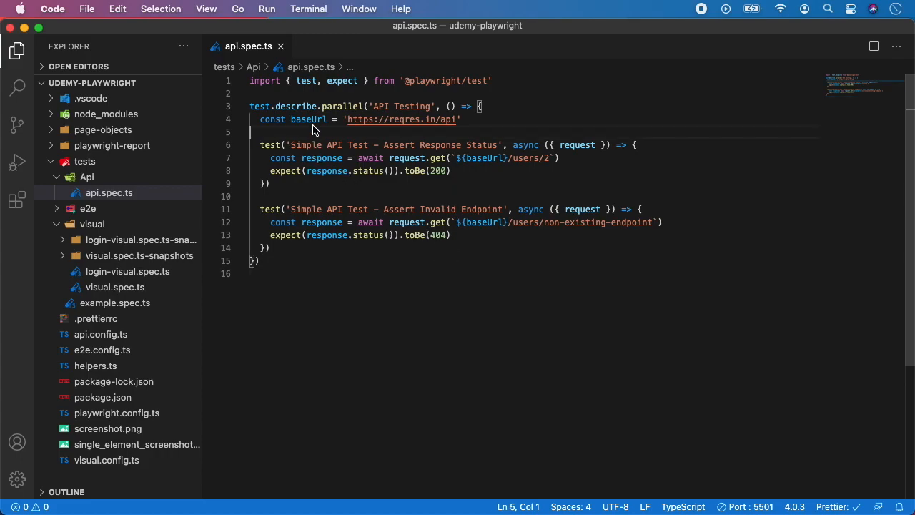
Step: Mark the Assert Response Status test as test.only and move to the end of its status expect line
click(303, 144)
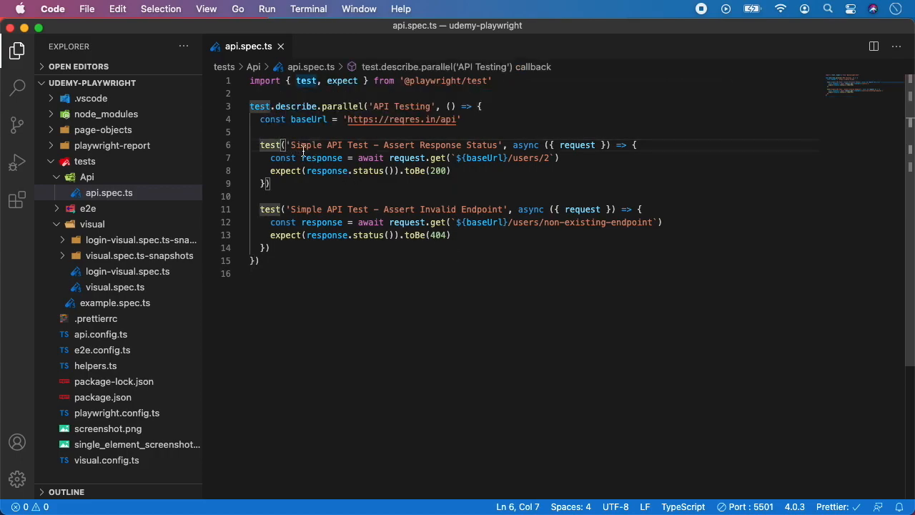
text(.only)
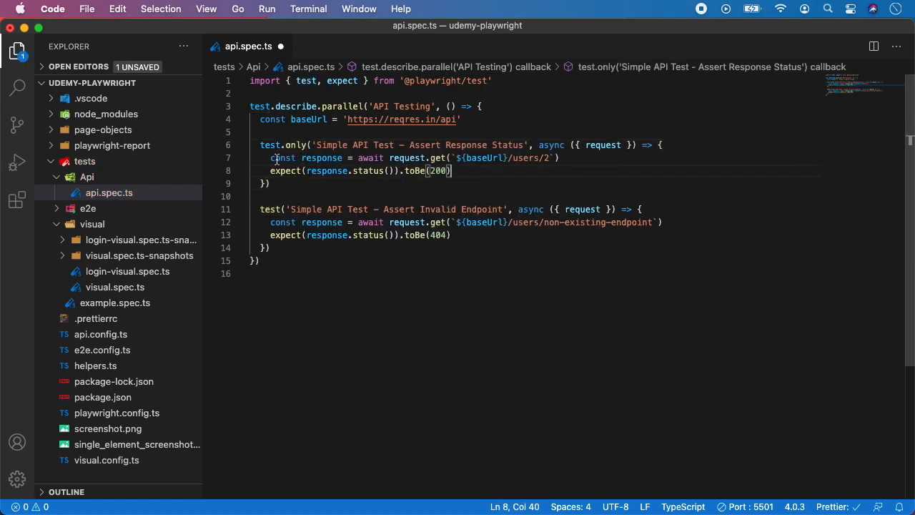
mouse_move(445, 157)
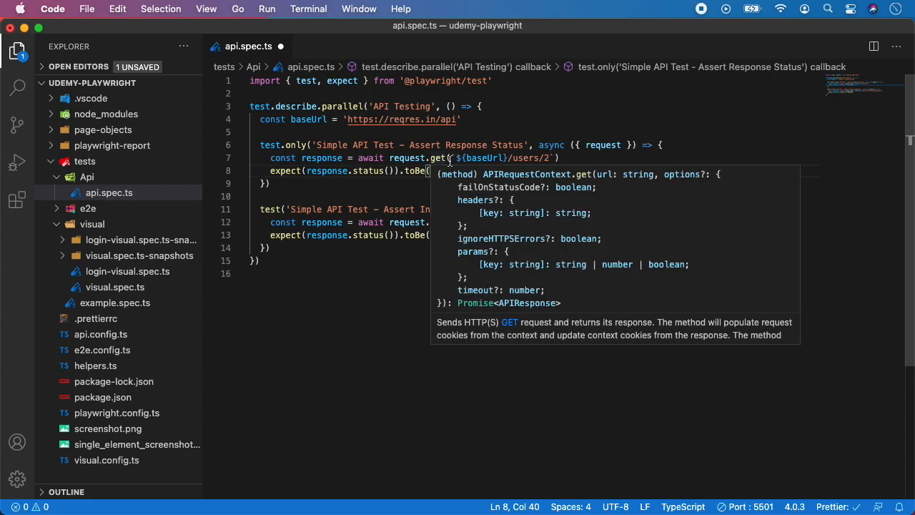
click(492, 171)
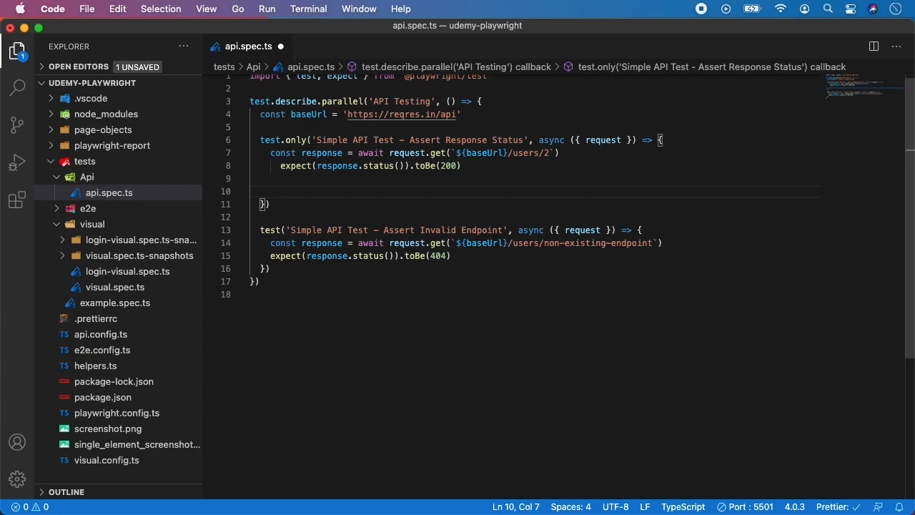
mouse_move(377, 166)
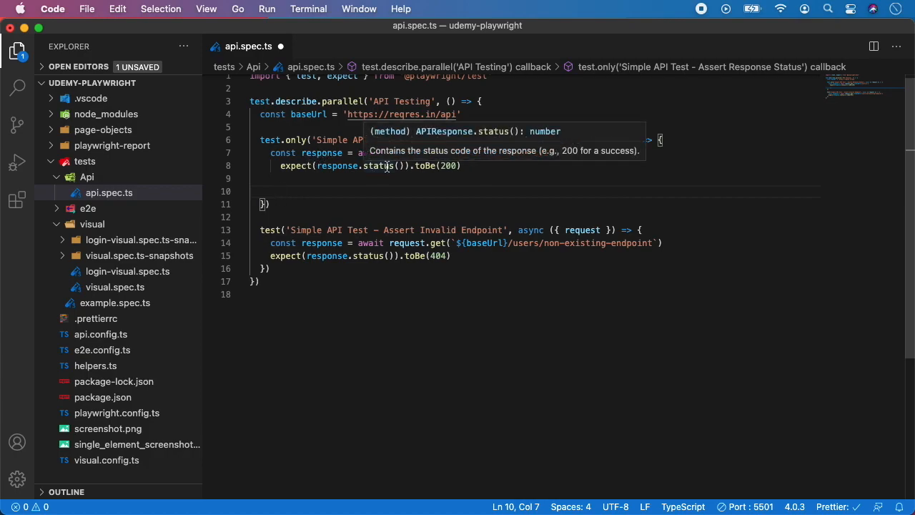
mouse_move(419, 179)
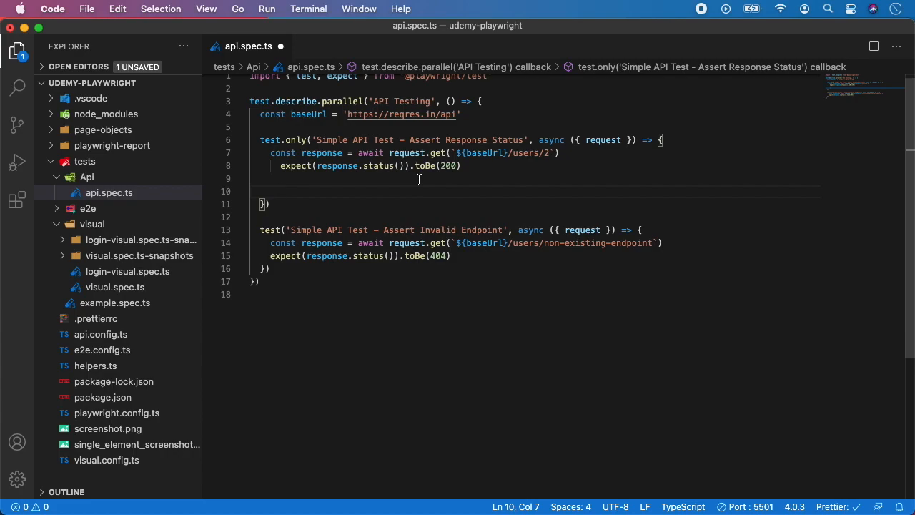
Step: Add const responseBody = JSON.parse(await response.text()) below the status assertion
text(con)
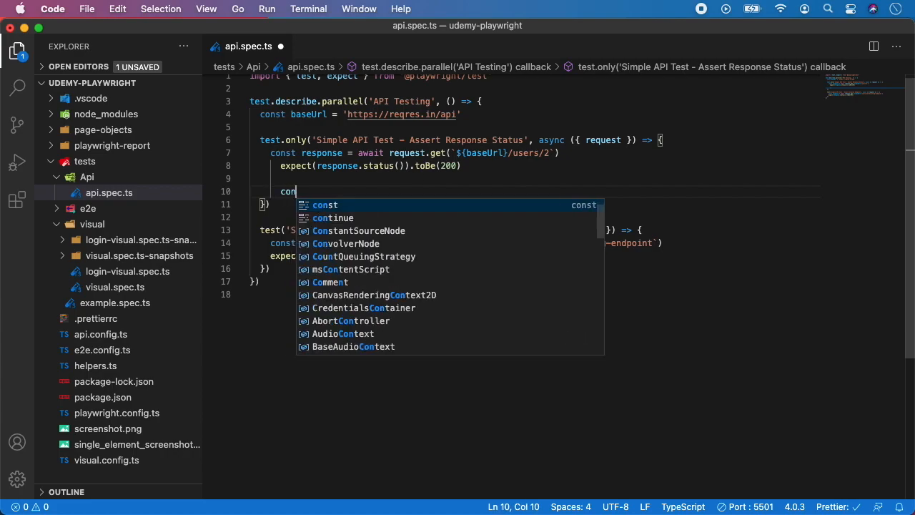
text(st)
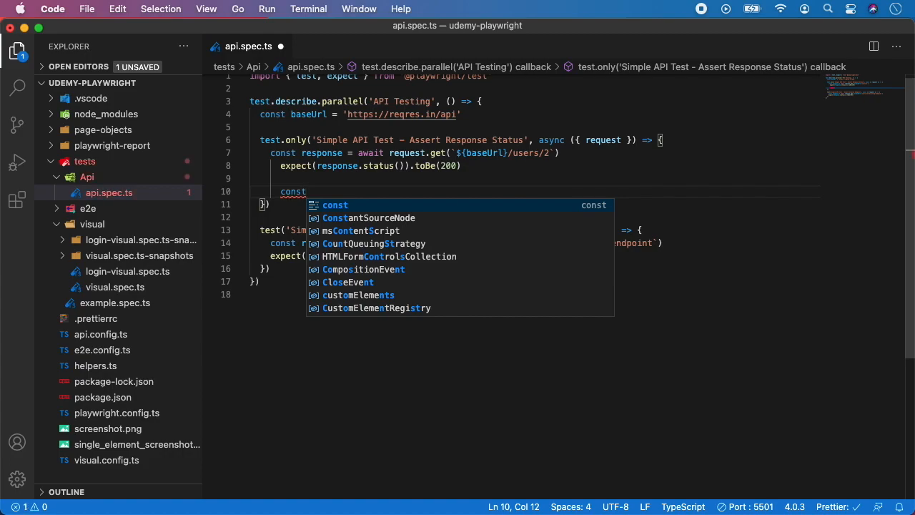
text(re)
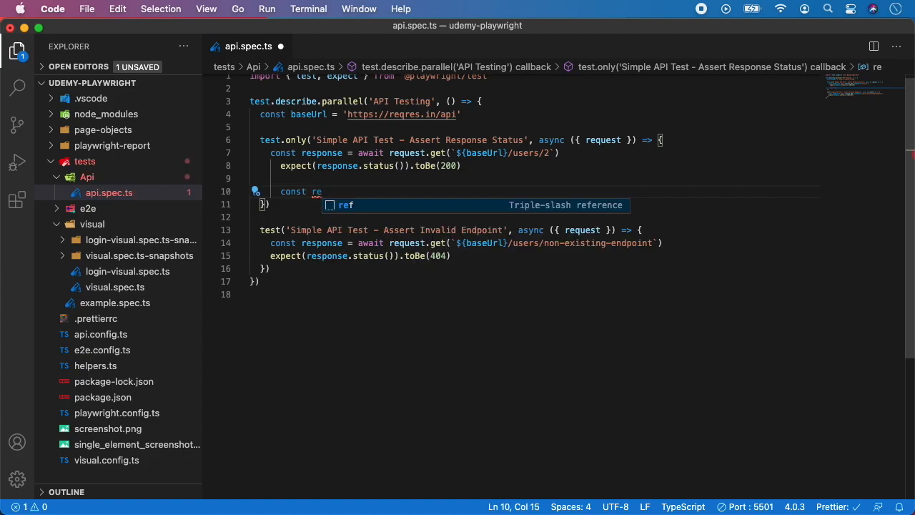
text(sponseBody =)
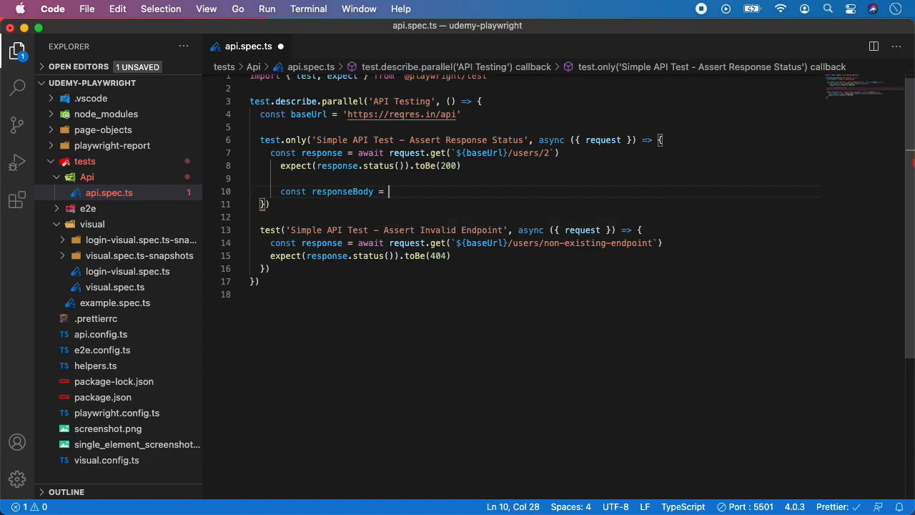
text(JSON)
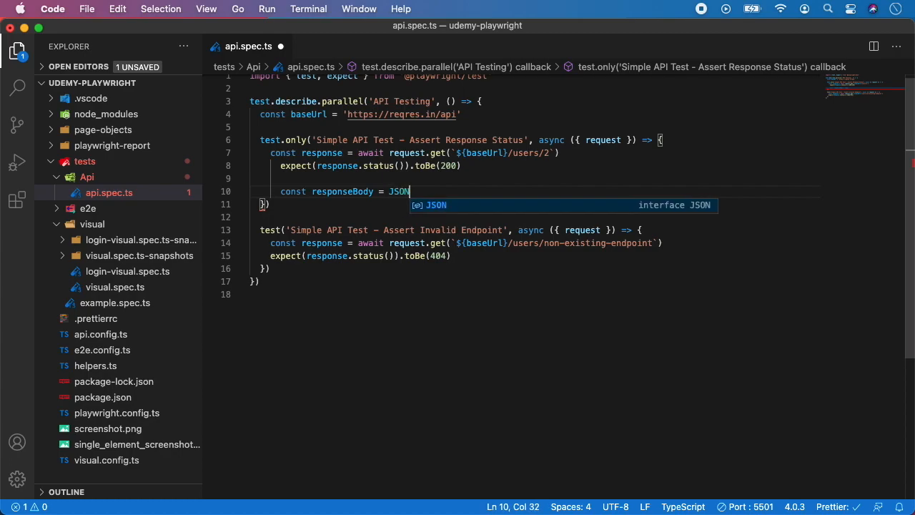
text(.parse()
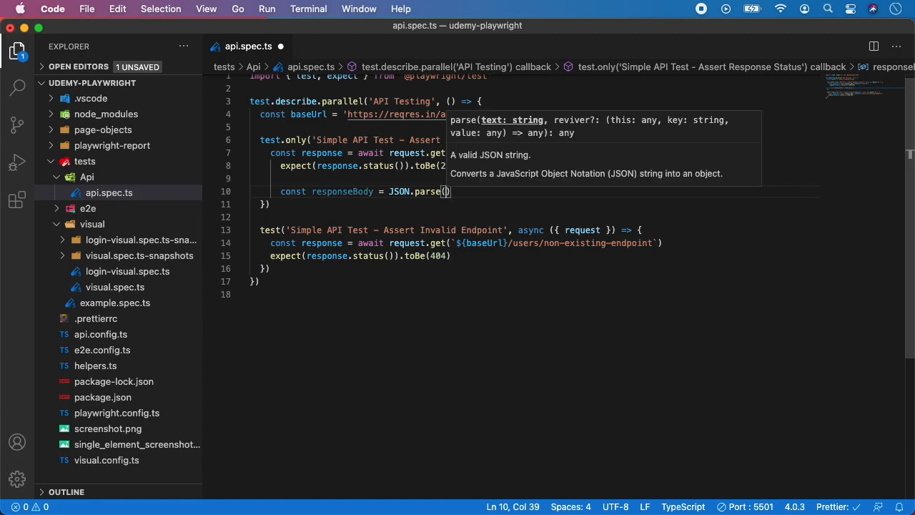
text(await)
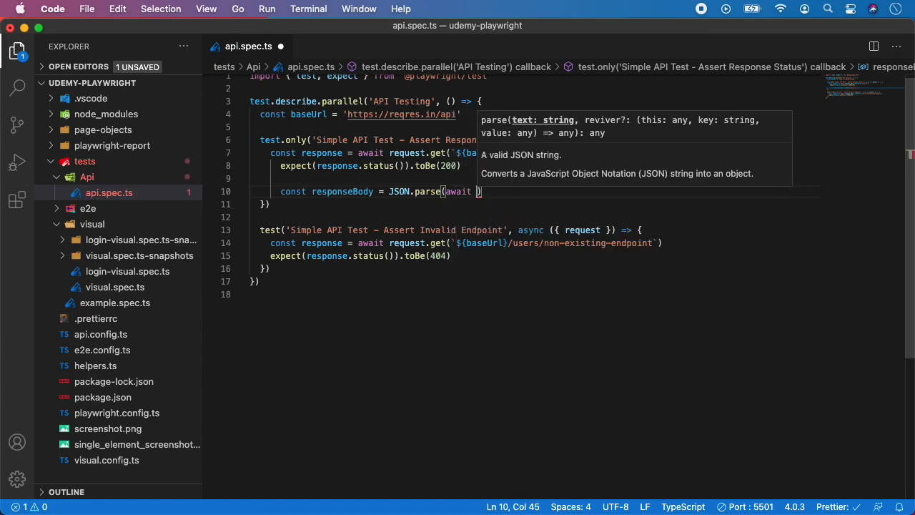
text(r)
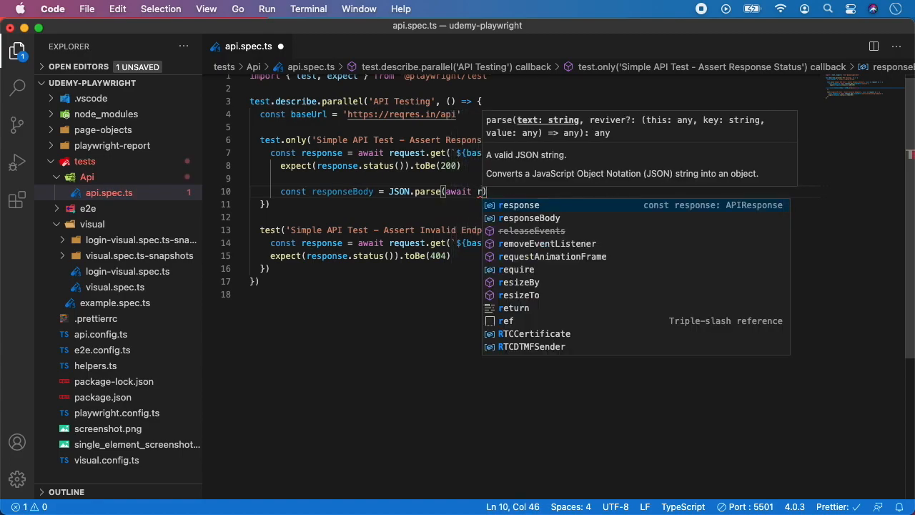
text(esponse)
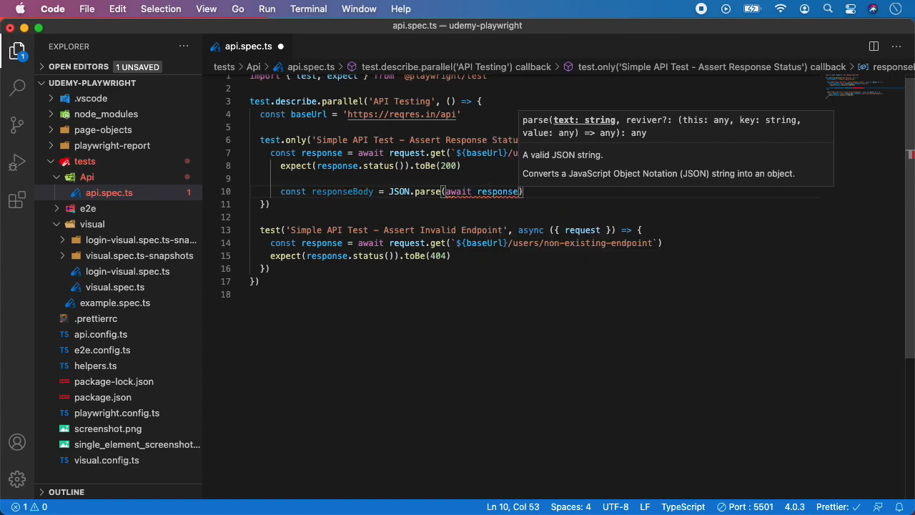
text(.text())
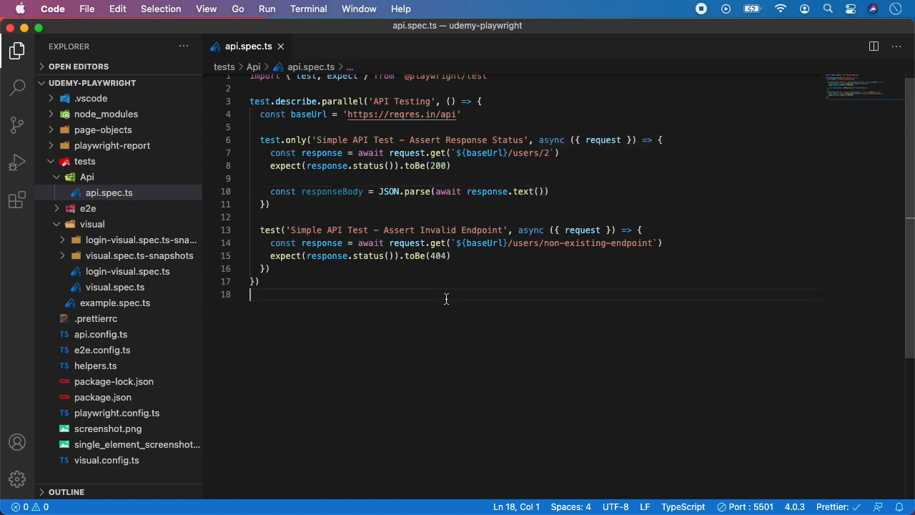
mouse_move(461, 192)
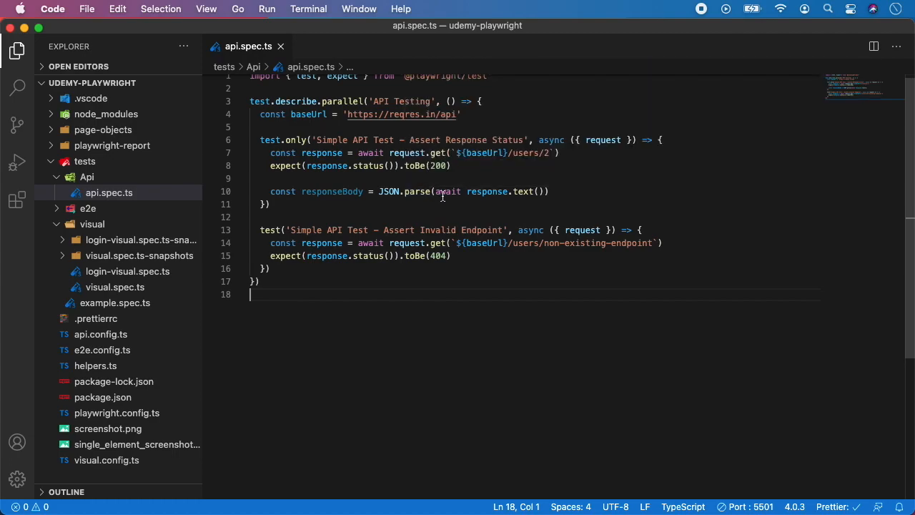
mouse_move(524, 192)
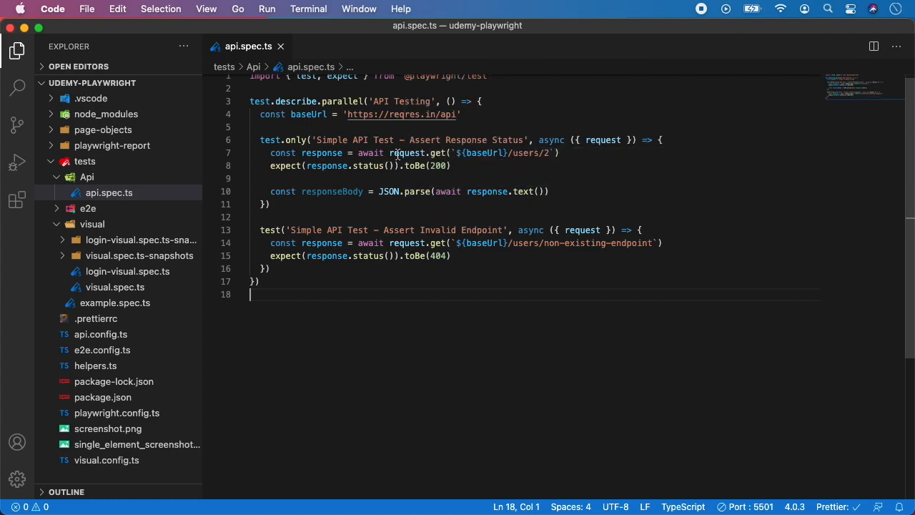
mouse_move(335, 192)
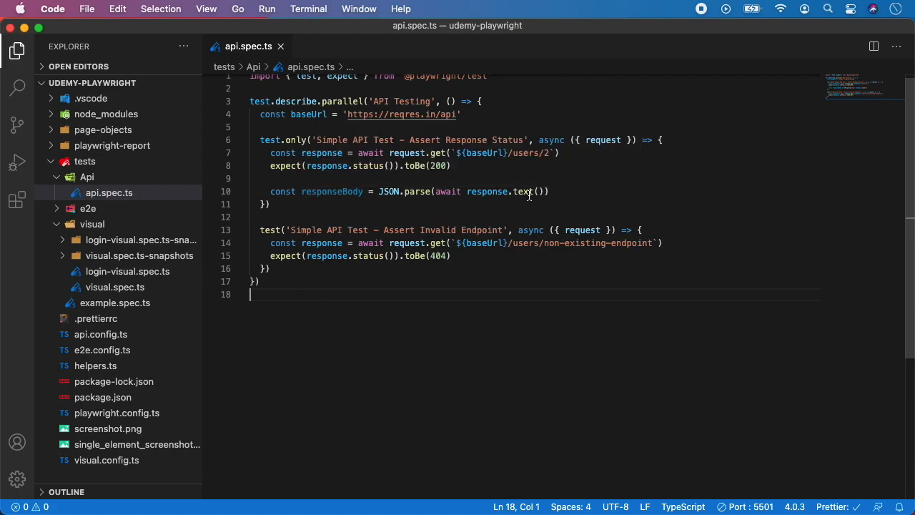
mouse_move(392, 192)
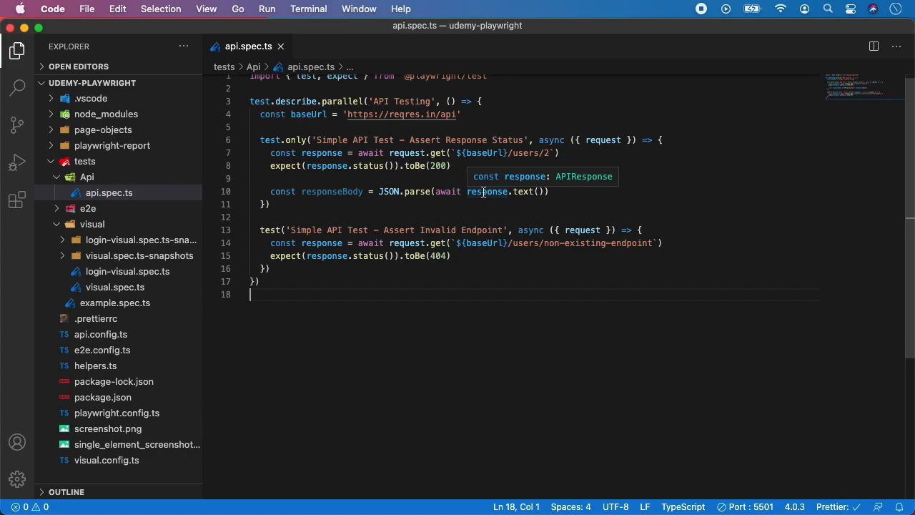
Step: Add console.log(responseBody) on a new line after the JSON.parse statement
click(549, 192)
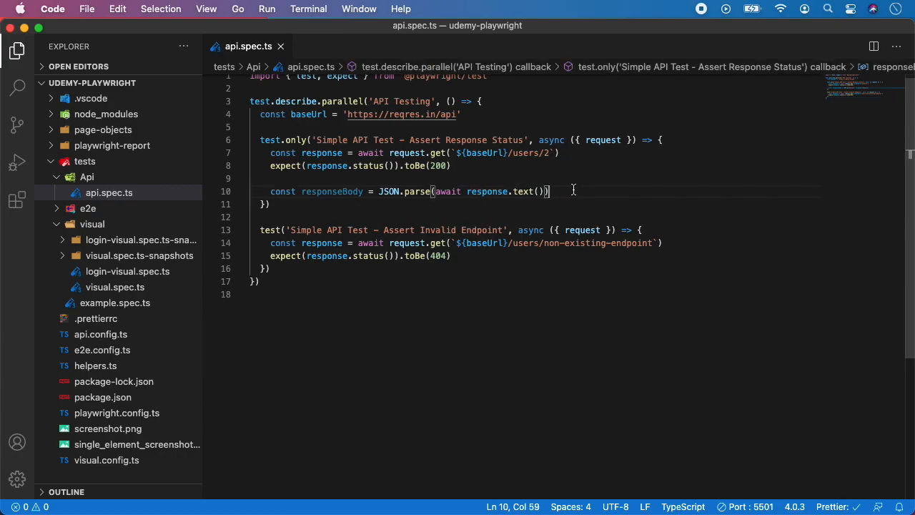
text(cond)
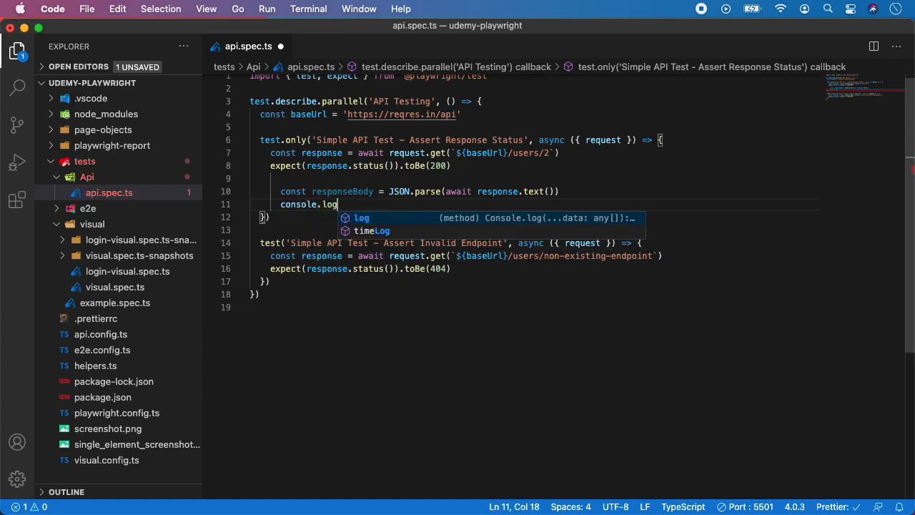
text((responseBody)
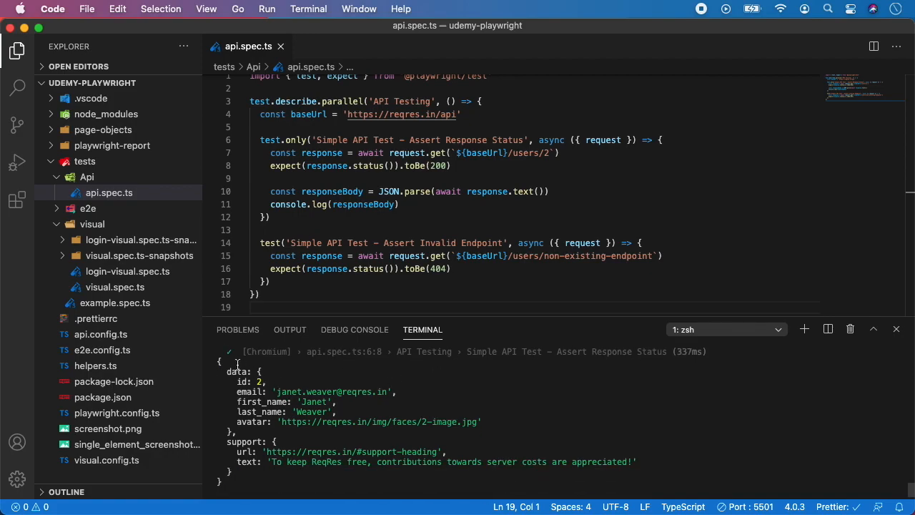
mouse_move(346, 192)
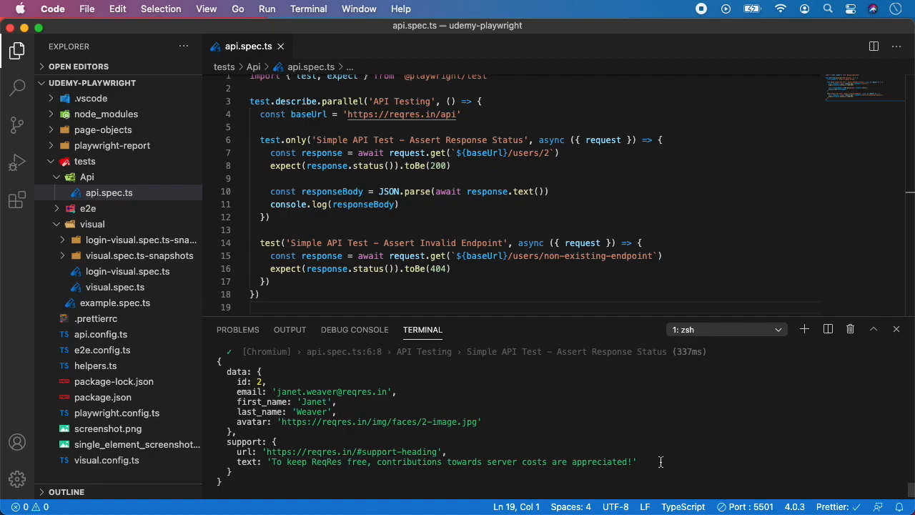
mouse_move(586, 458)
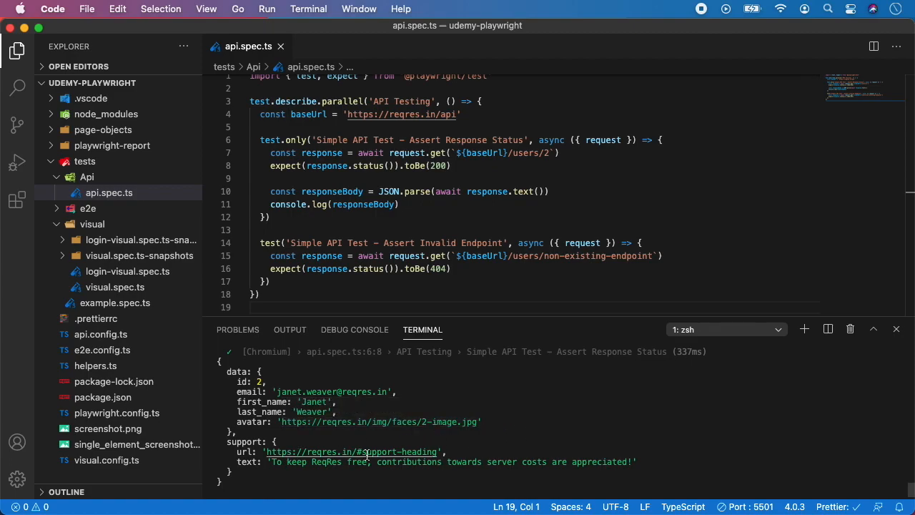
mouse_move(463, 448)
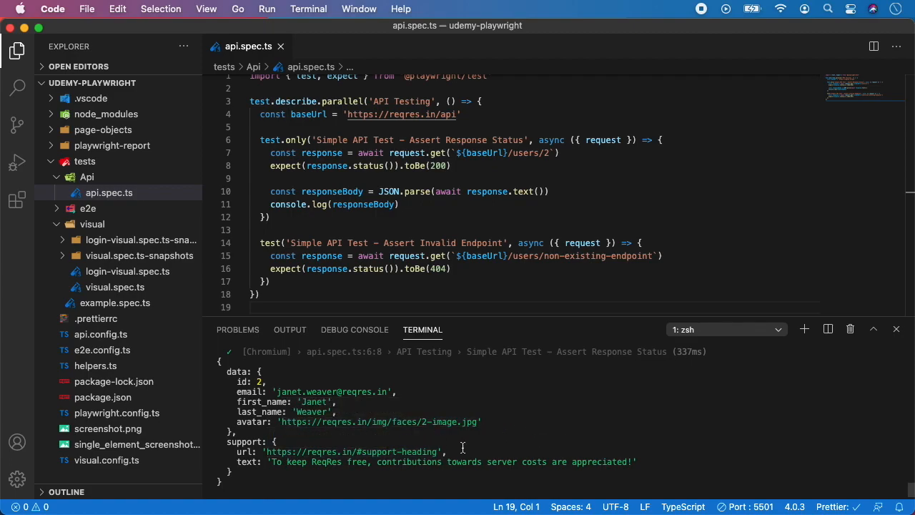
mouse_move(615, 469)
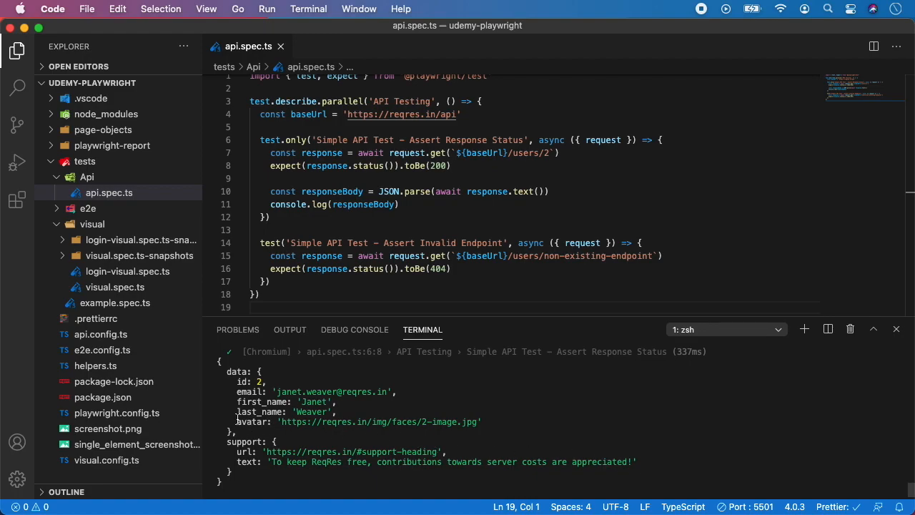
mouse_move(220, 377)
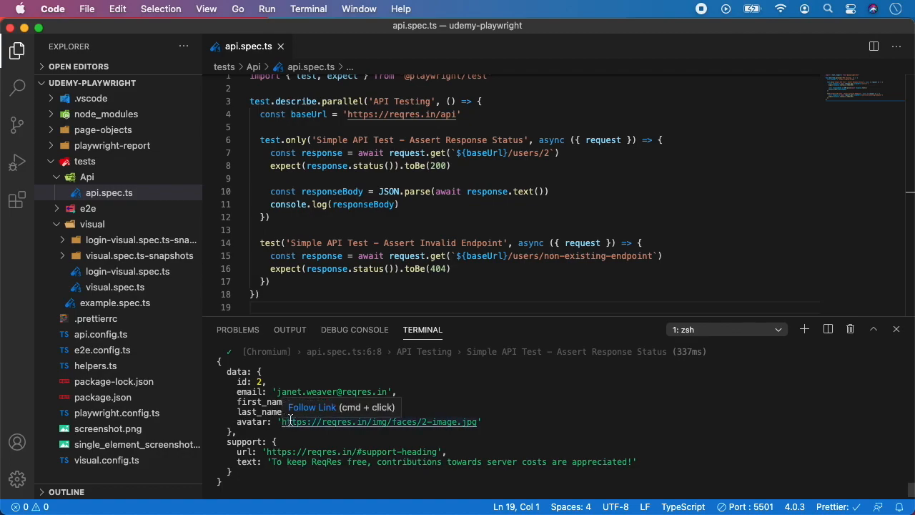
mouse_move(551, 151)
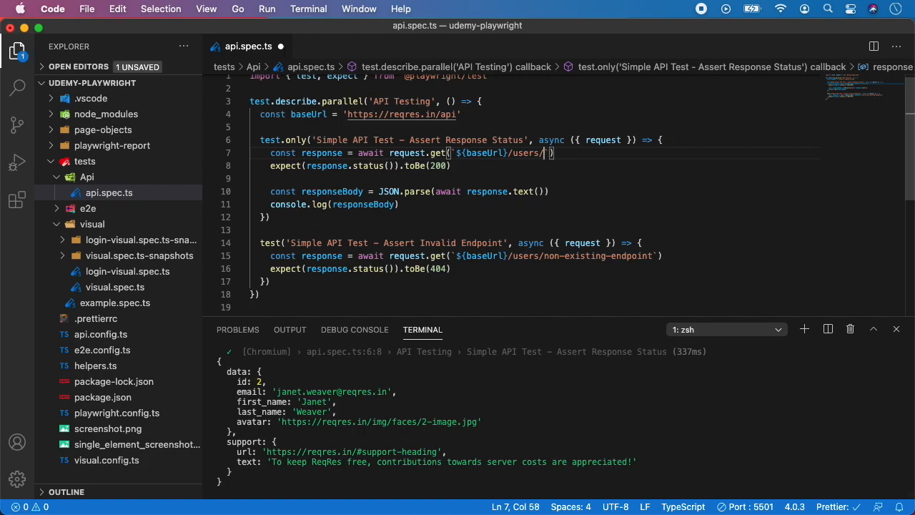
Step: Change the request path to users/3, rerun, then hide the terminal panel
text(3)
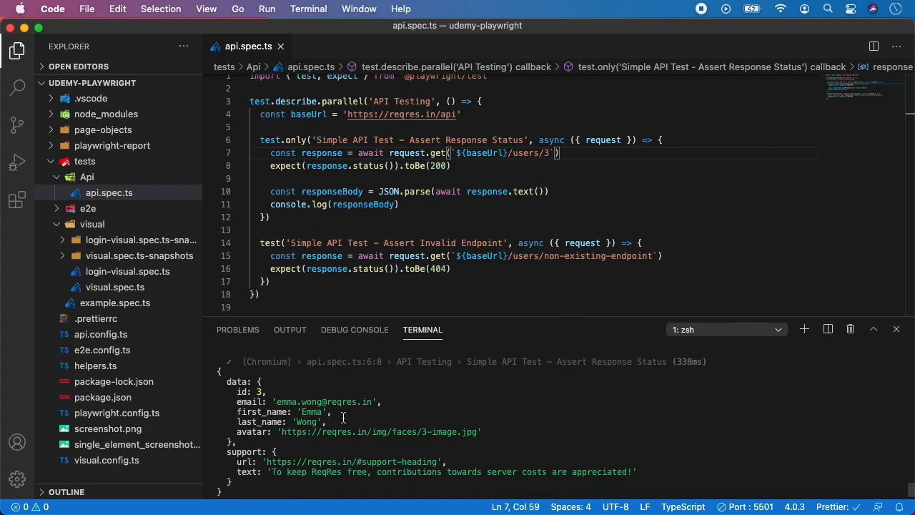
mouse_move(454, 421)
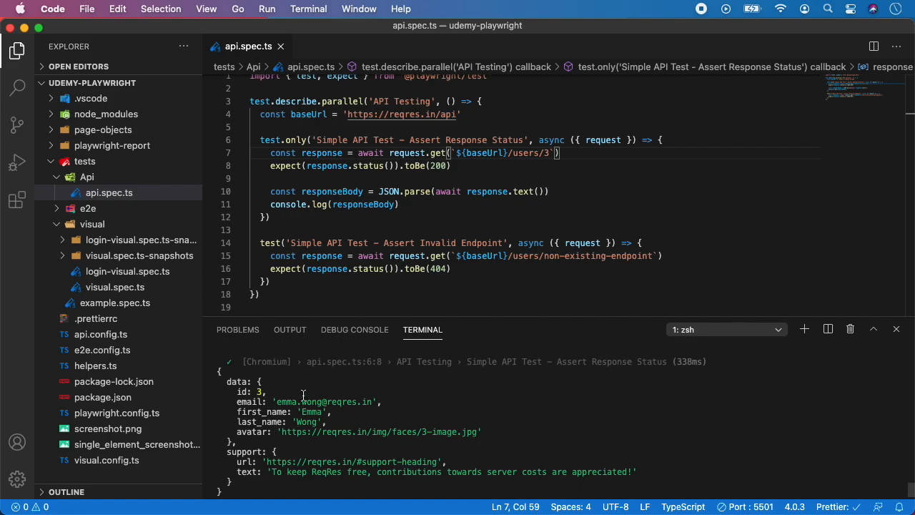
mouse_move(296, 375)
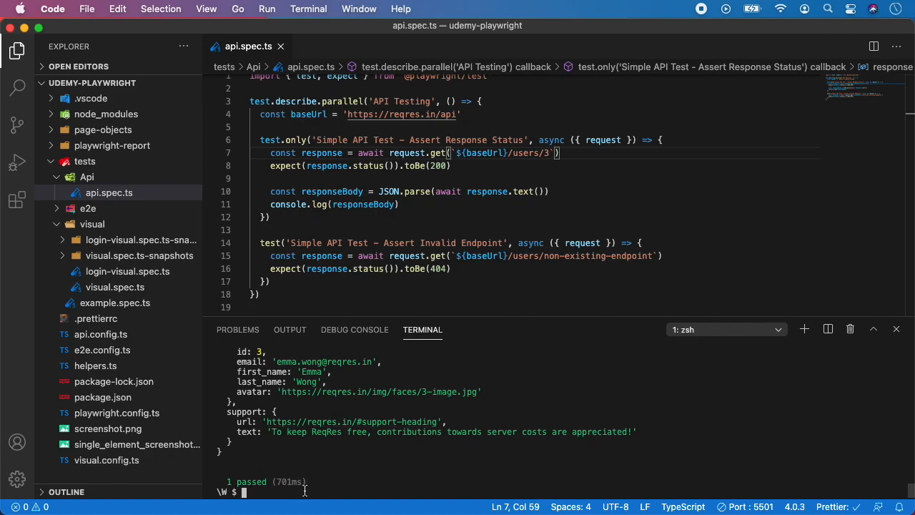
click(875, 327)
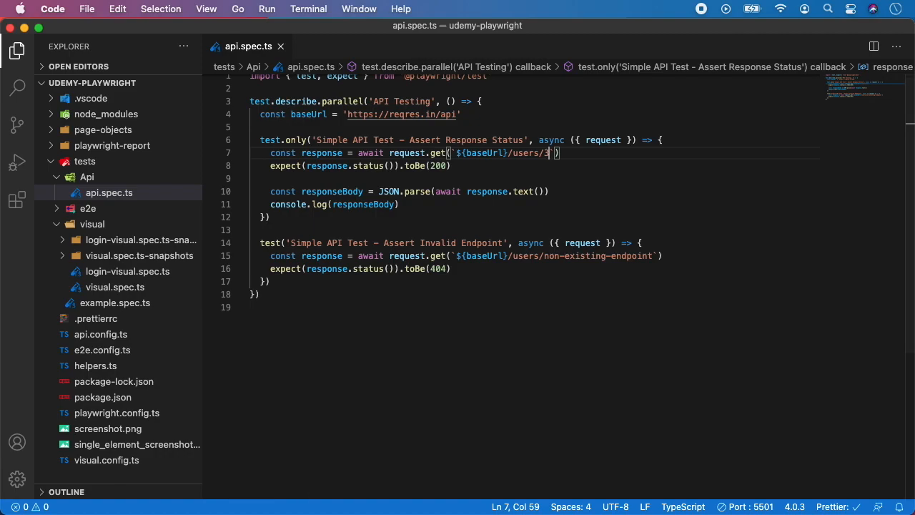
mouse_move(306, 140)
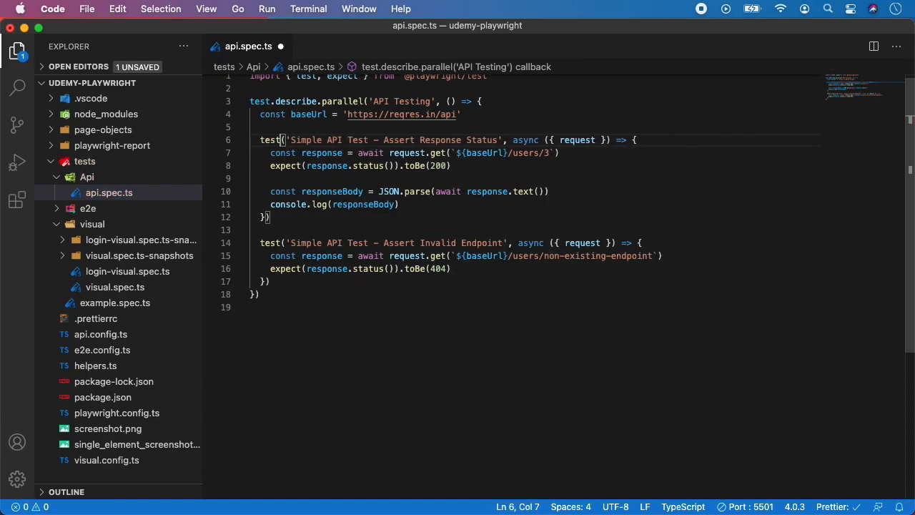
Step: Save without .only, delete the console.log(responseBody) line, and save again
key(Cmd+S)
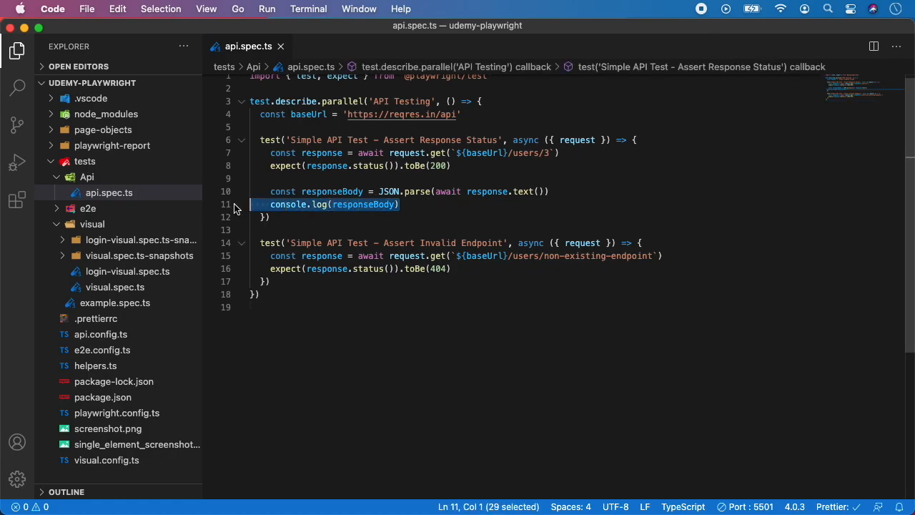
key(Backspace)
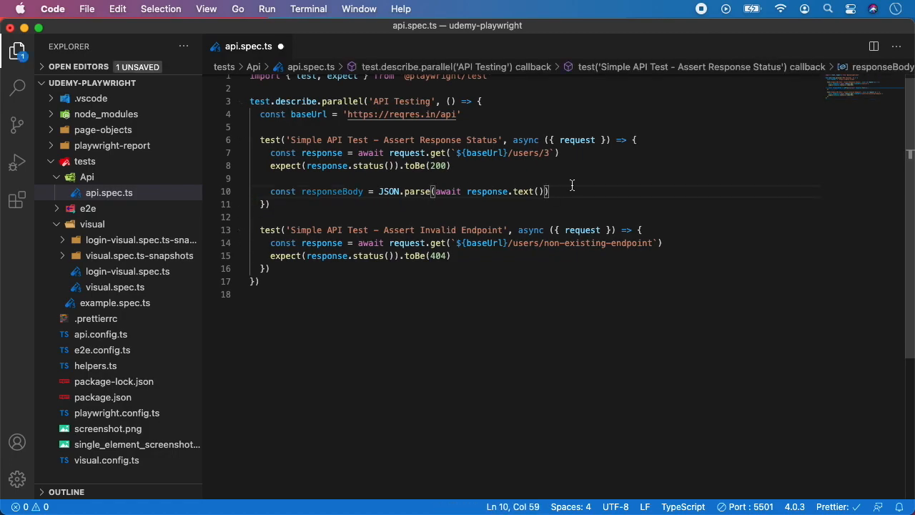
key(Cmd+S)
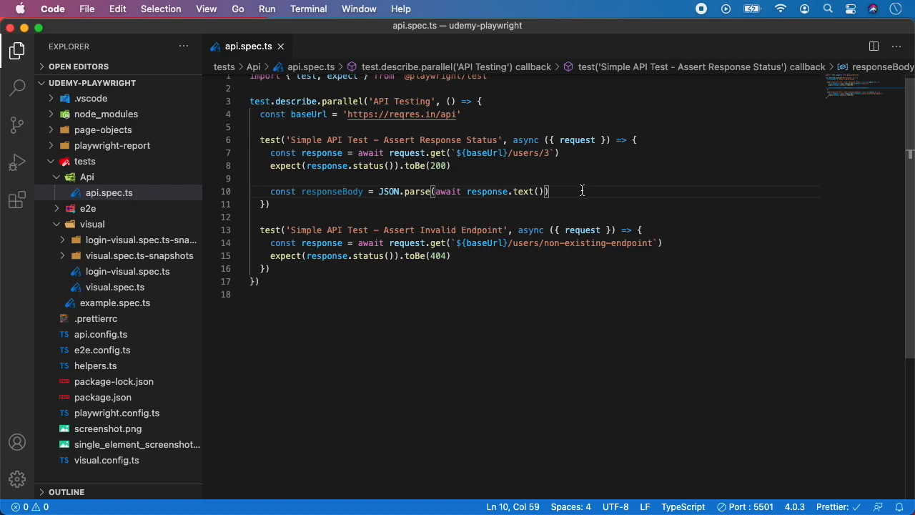
mouse_move(581, 191)
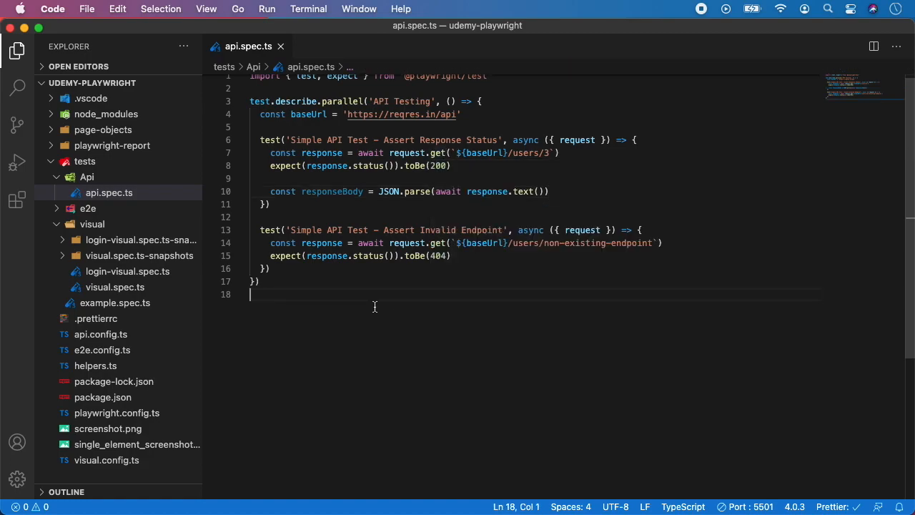
mouse_move(429, 146)
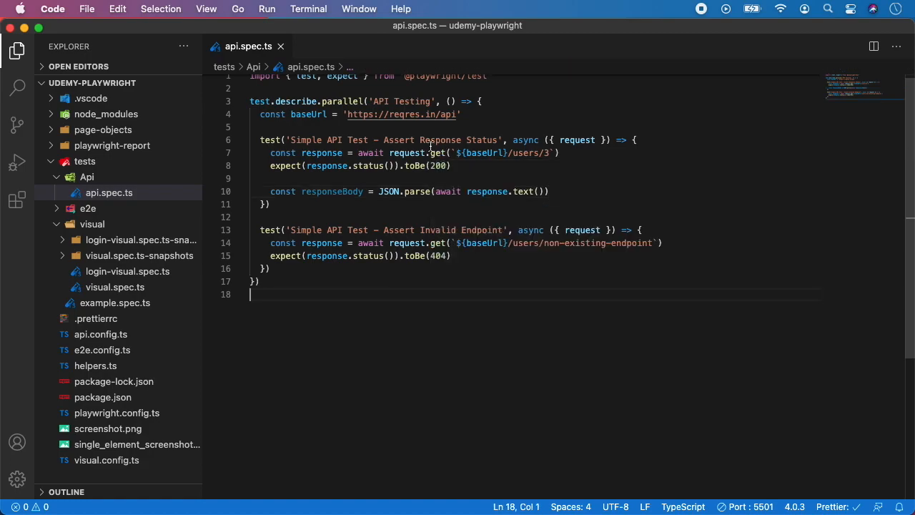